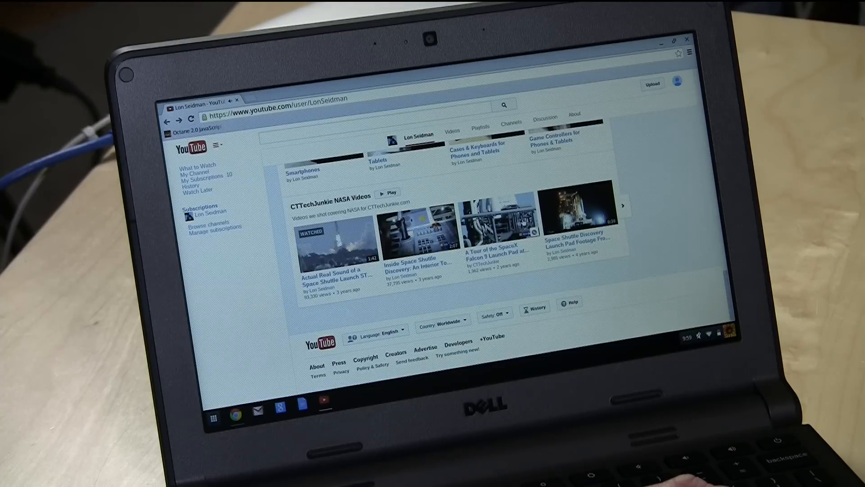
Step: Play 'Inside Space Shuttle Discovery: An Interior Tour' from the CTTechJunkie NASA Videos row
left_click(420, 265)
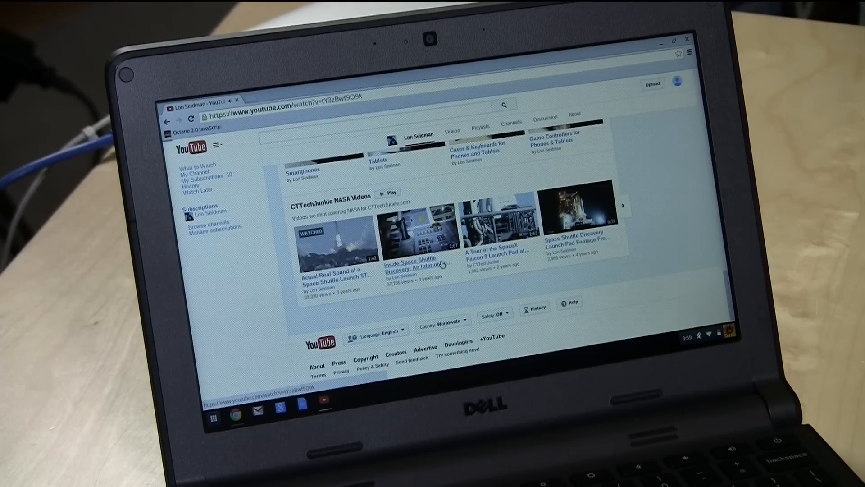
left_click(392, 231)
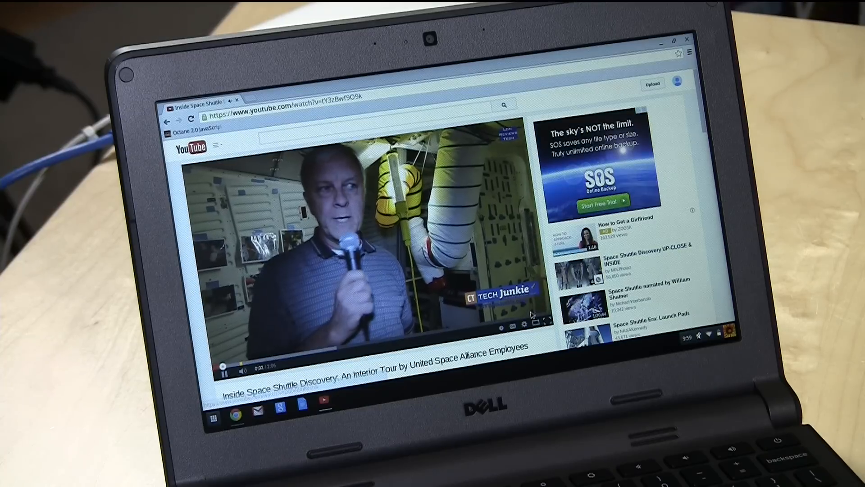
Step: Switch the tour video's playback quality to 1080p HD via the player settings
left_click(525, 325)
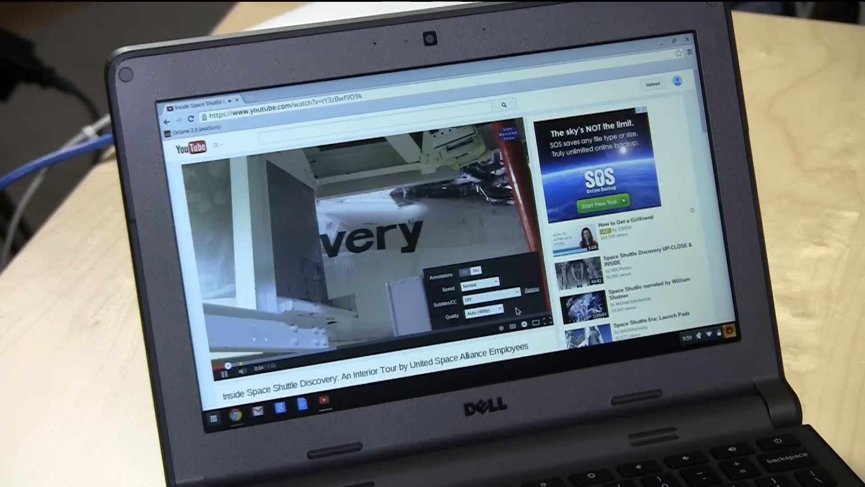
left_click(483, 308)
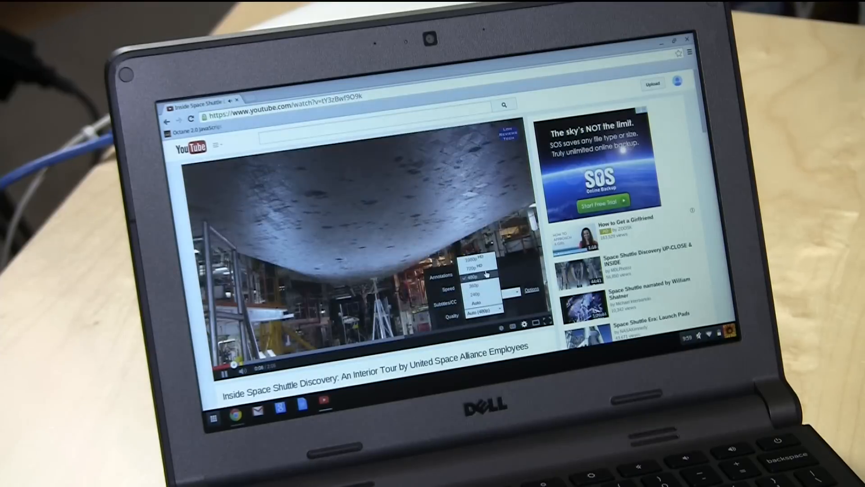
left_click(474, 276)
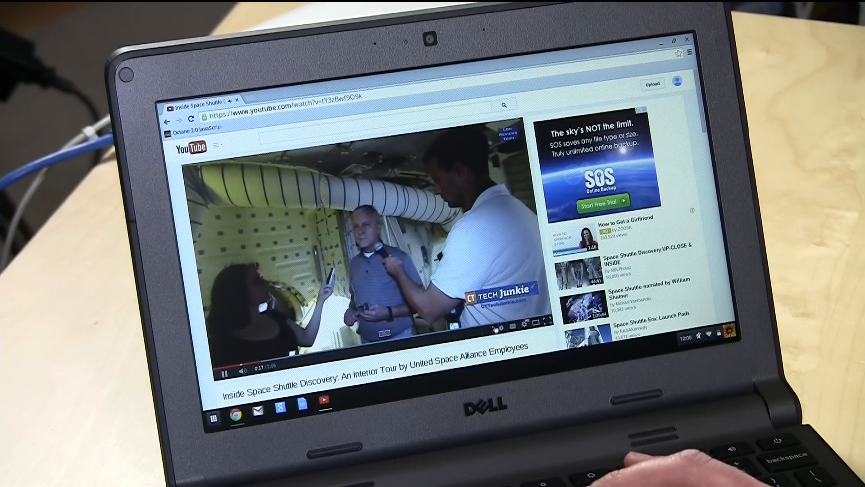
left_click(546, 320)
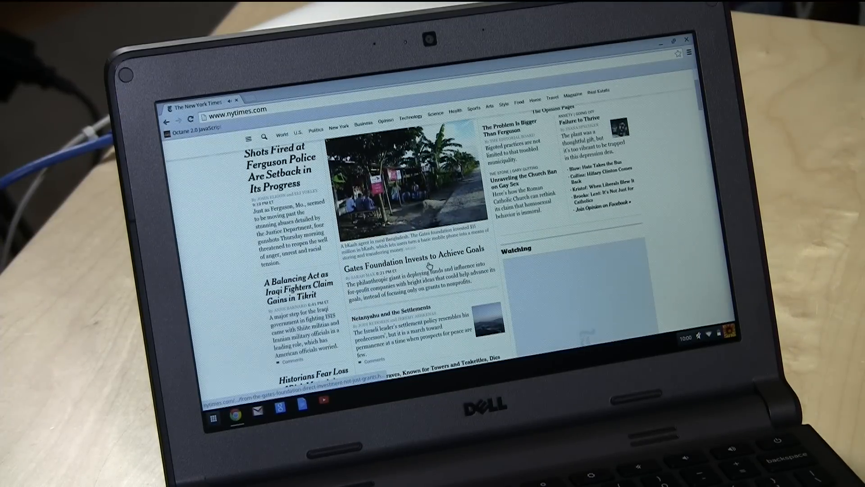
Step: Open the 'Gates Foundation Invests to Achieve Goals' story from the NYT home page
left_click(190, 109)
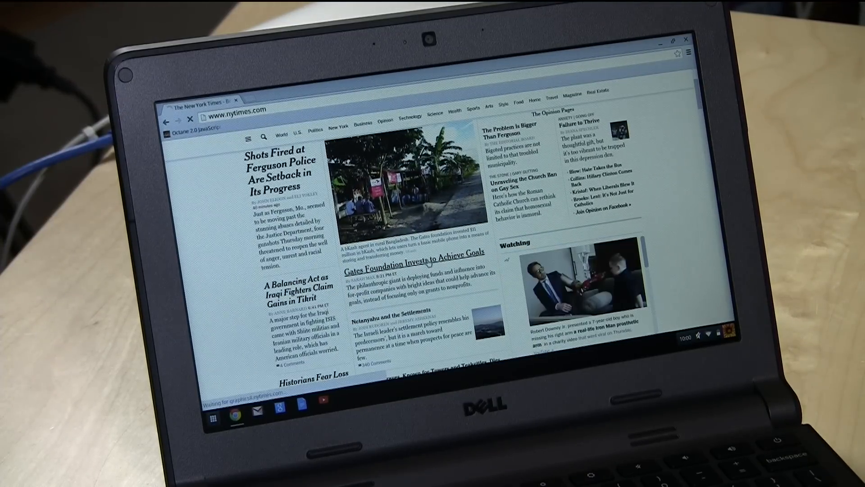
left_click(413, 253)
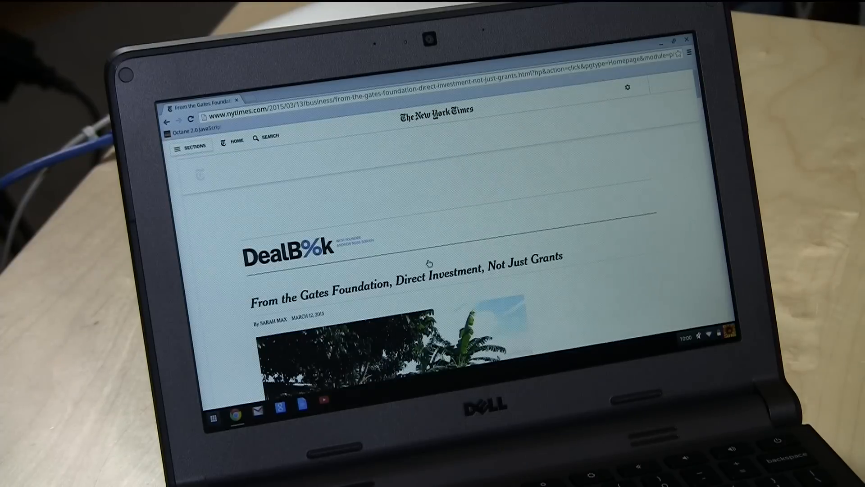